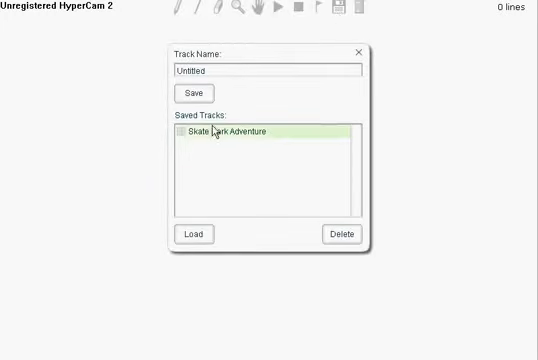
Load the saved adventure track and let the rider run to the red credits
click(194, 232)
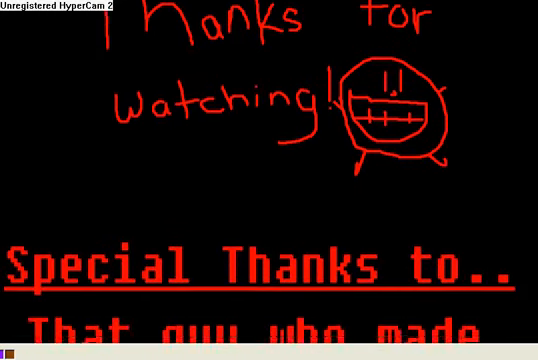
Scroll down through the special-thanks and no-thanks credits to Runescape (again) and the smiley faces
scroll(down, 3)
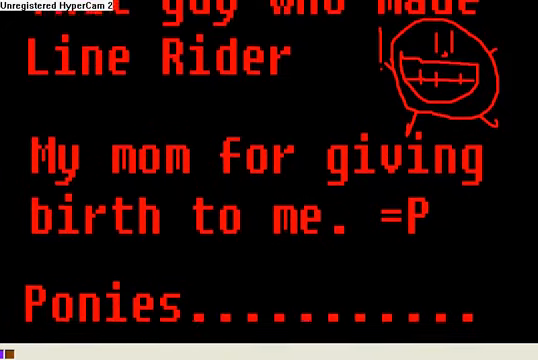
scroll(down, 3)
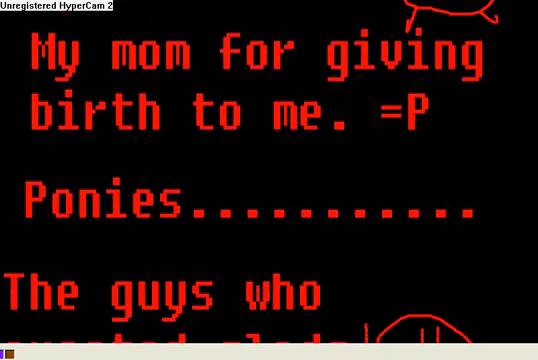
scroll(down, 3)
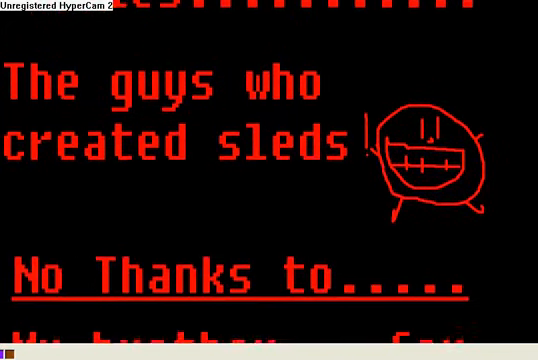
scroll(down, 3)
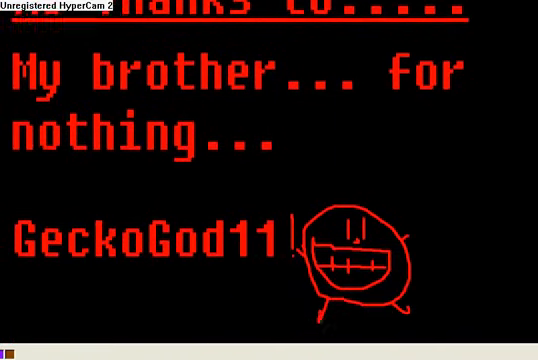
scroll(down, 3)
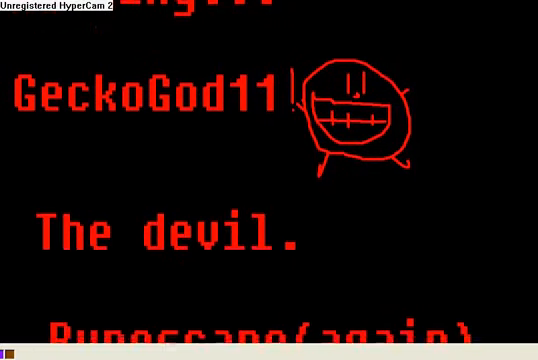
scroll(down, 3)
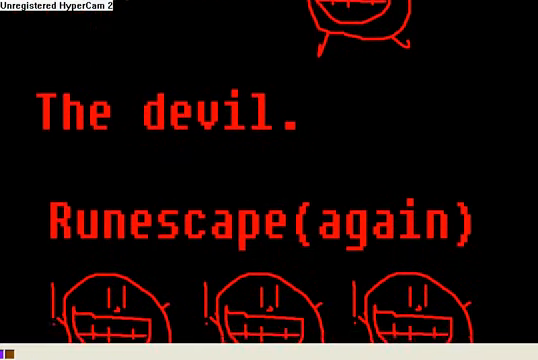